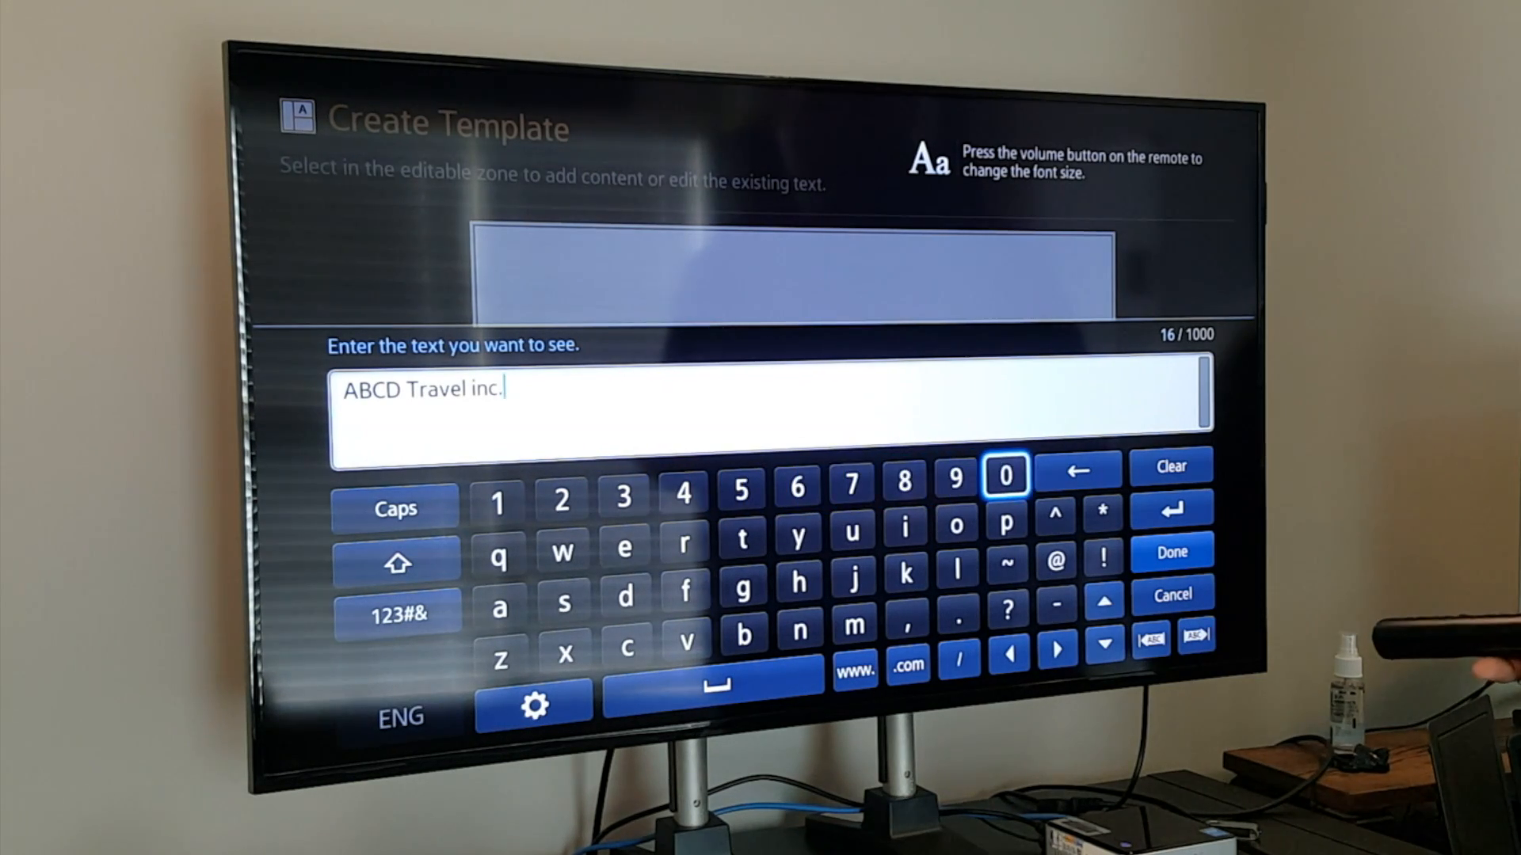
Replace 'ABCD' with 'Acme' so the heading reads 'Acme Travel inc.'
{"action": "left_click", "coordinate": [1008, 651]}
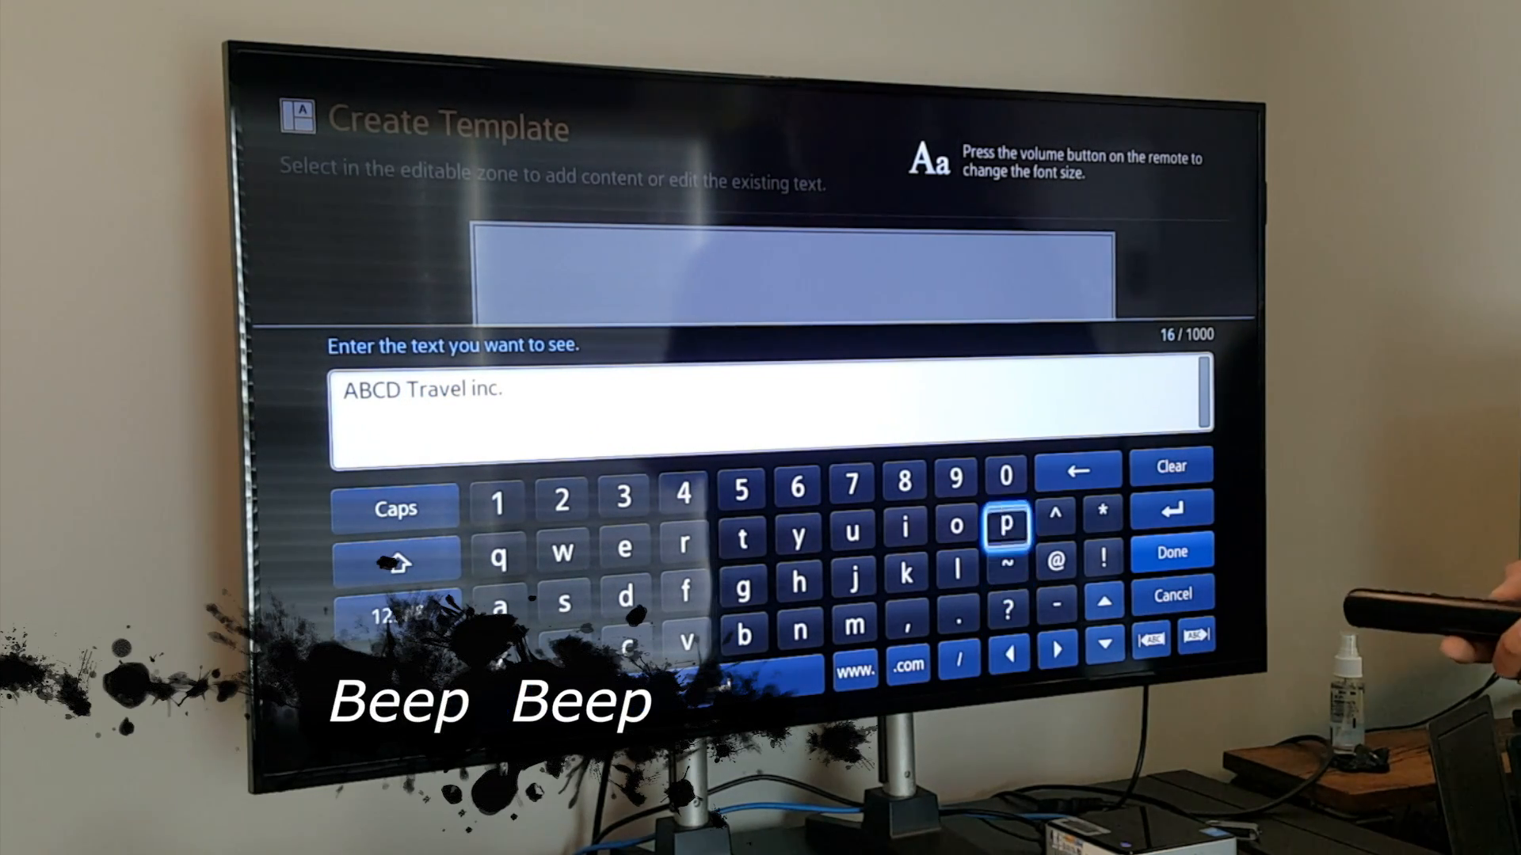
{"action": "left_click", "coordinate": [1077, 470]}
{"action": "type", "text": "c"}
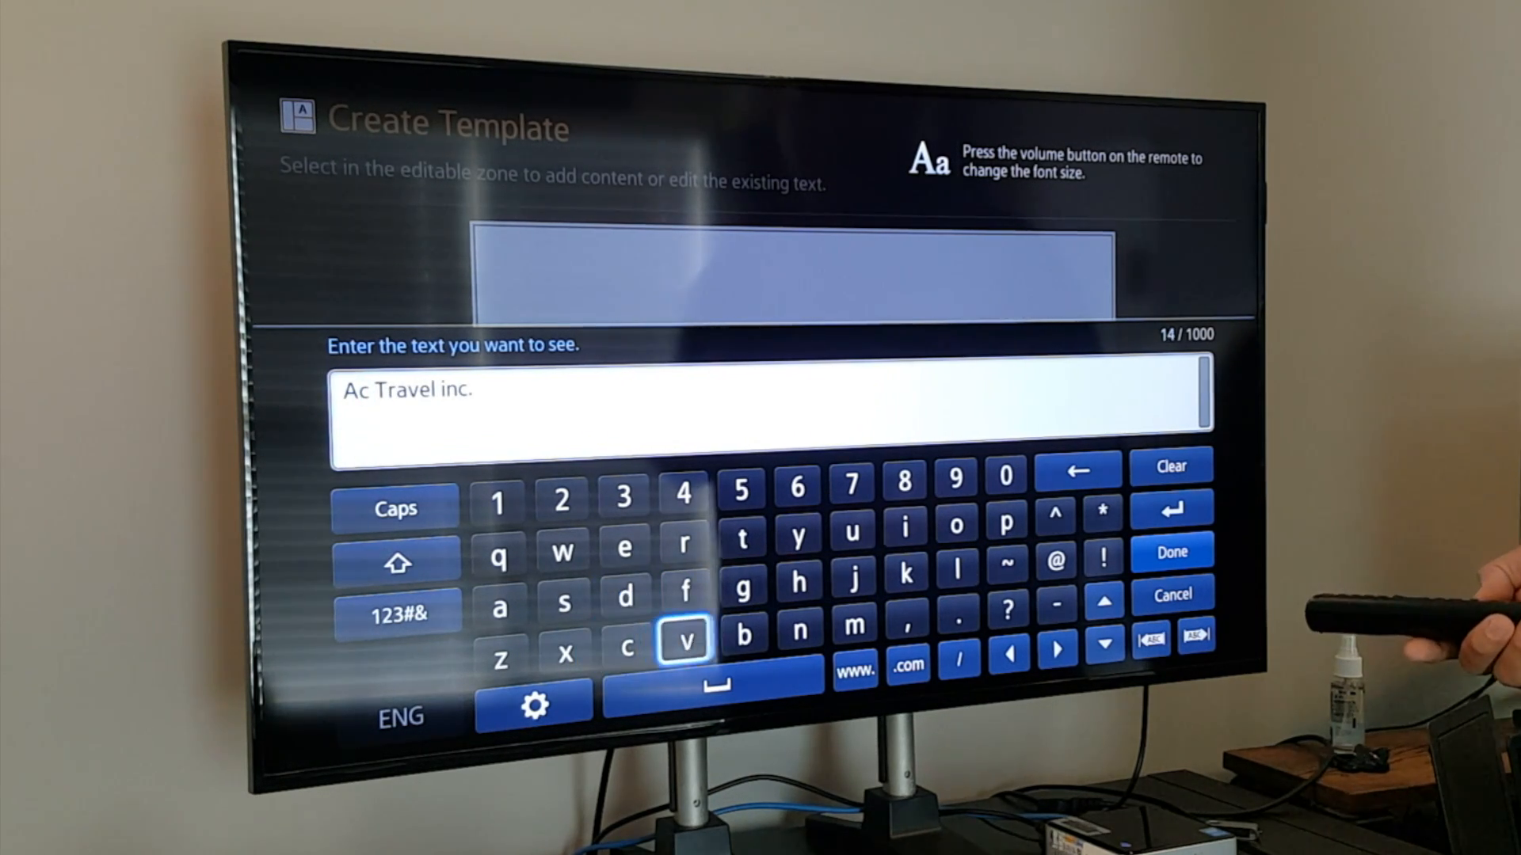
{"action": "left_click", "coordinate": [854, 628]}
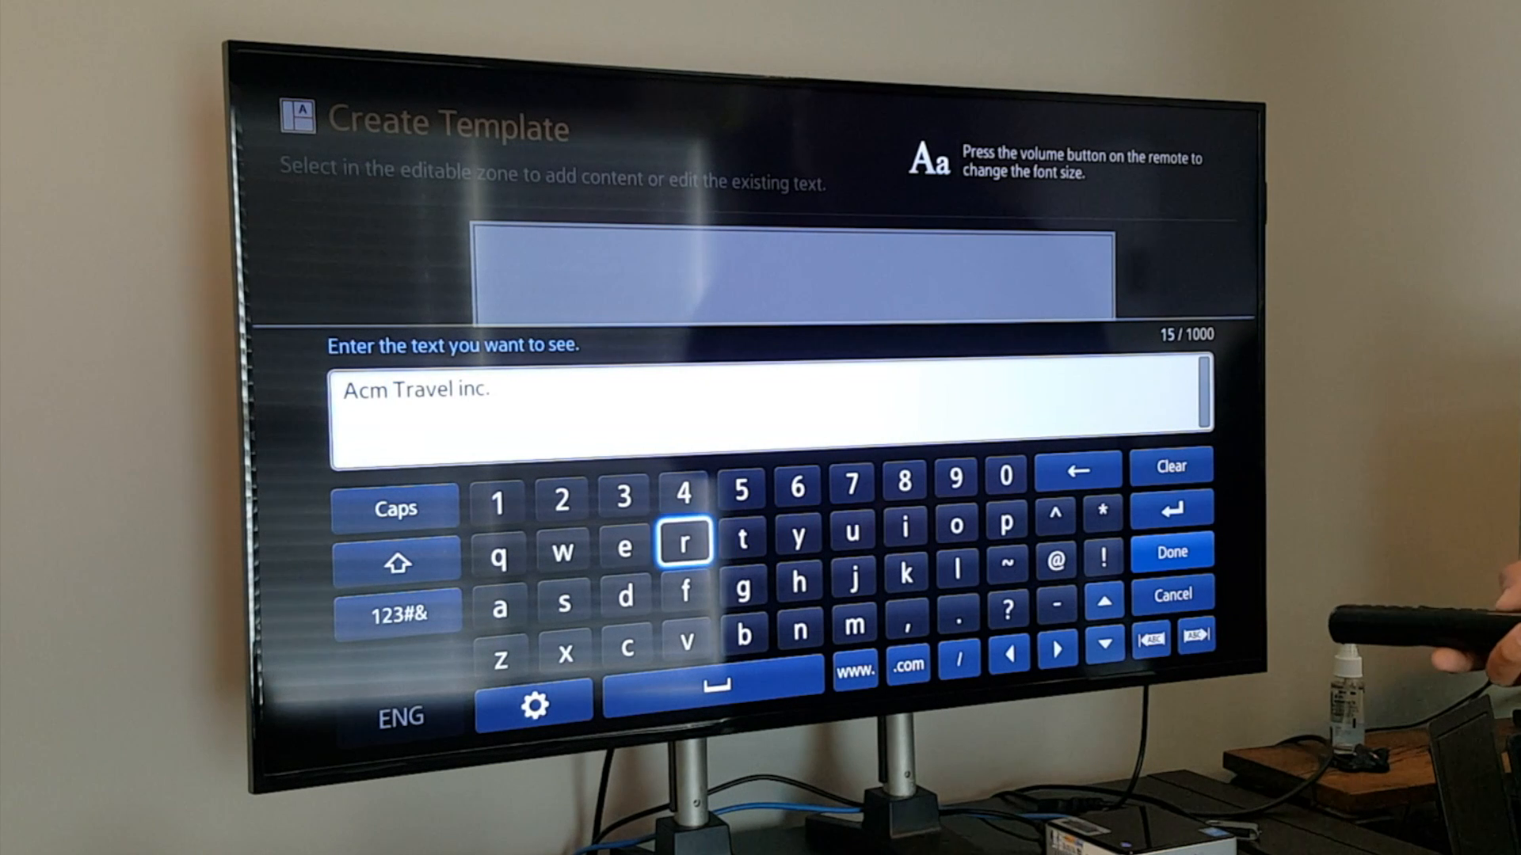
{"action": "left_click", "coordinate": [624, 548]}
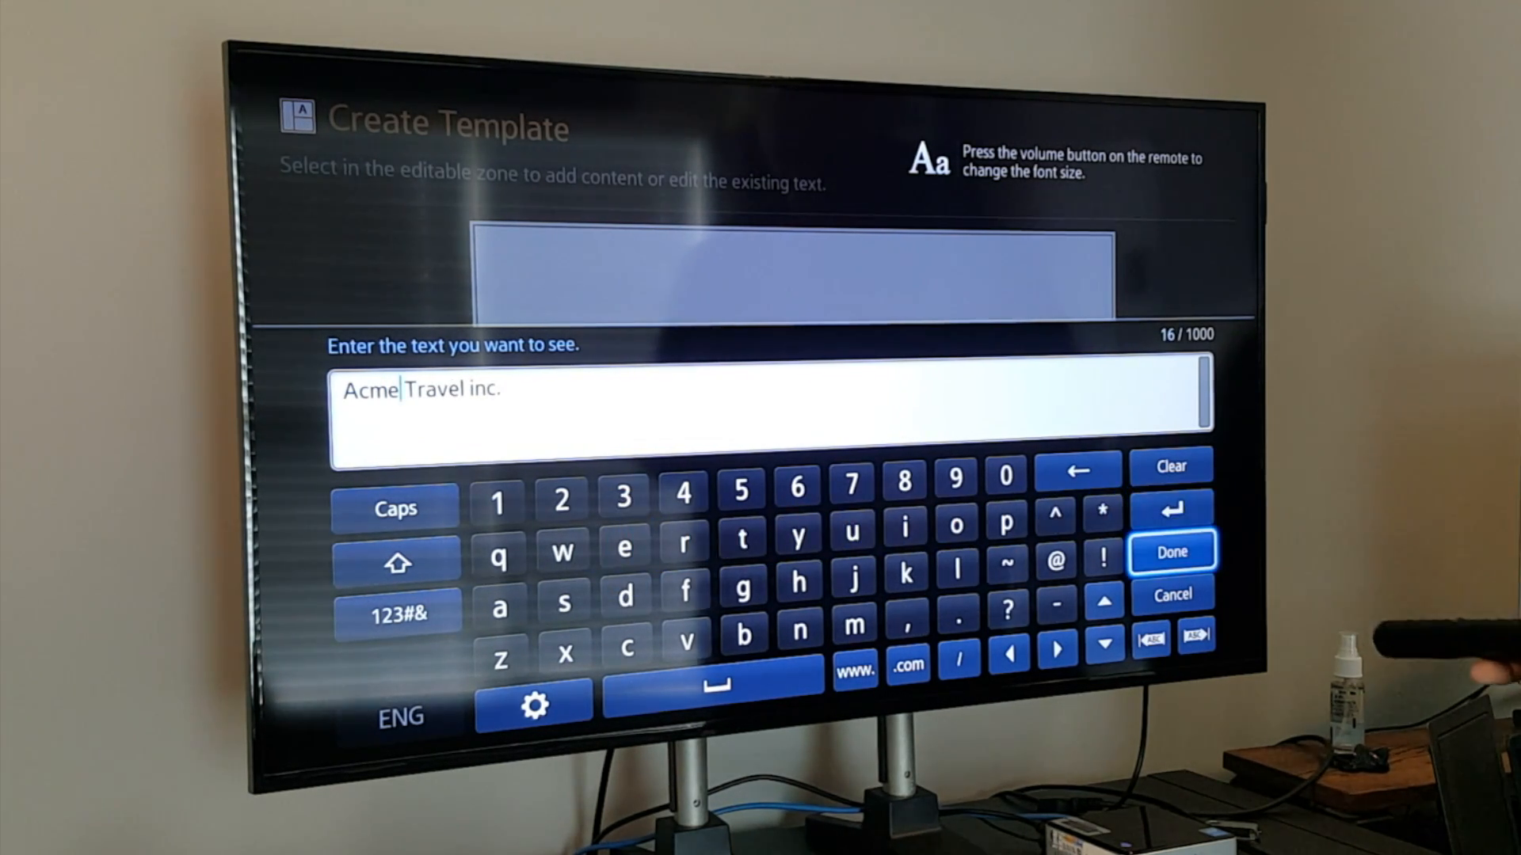
{"action": "left_click", "coordinate": [1171, 551]}
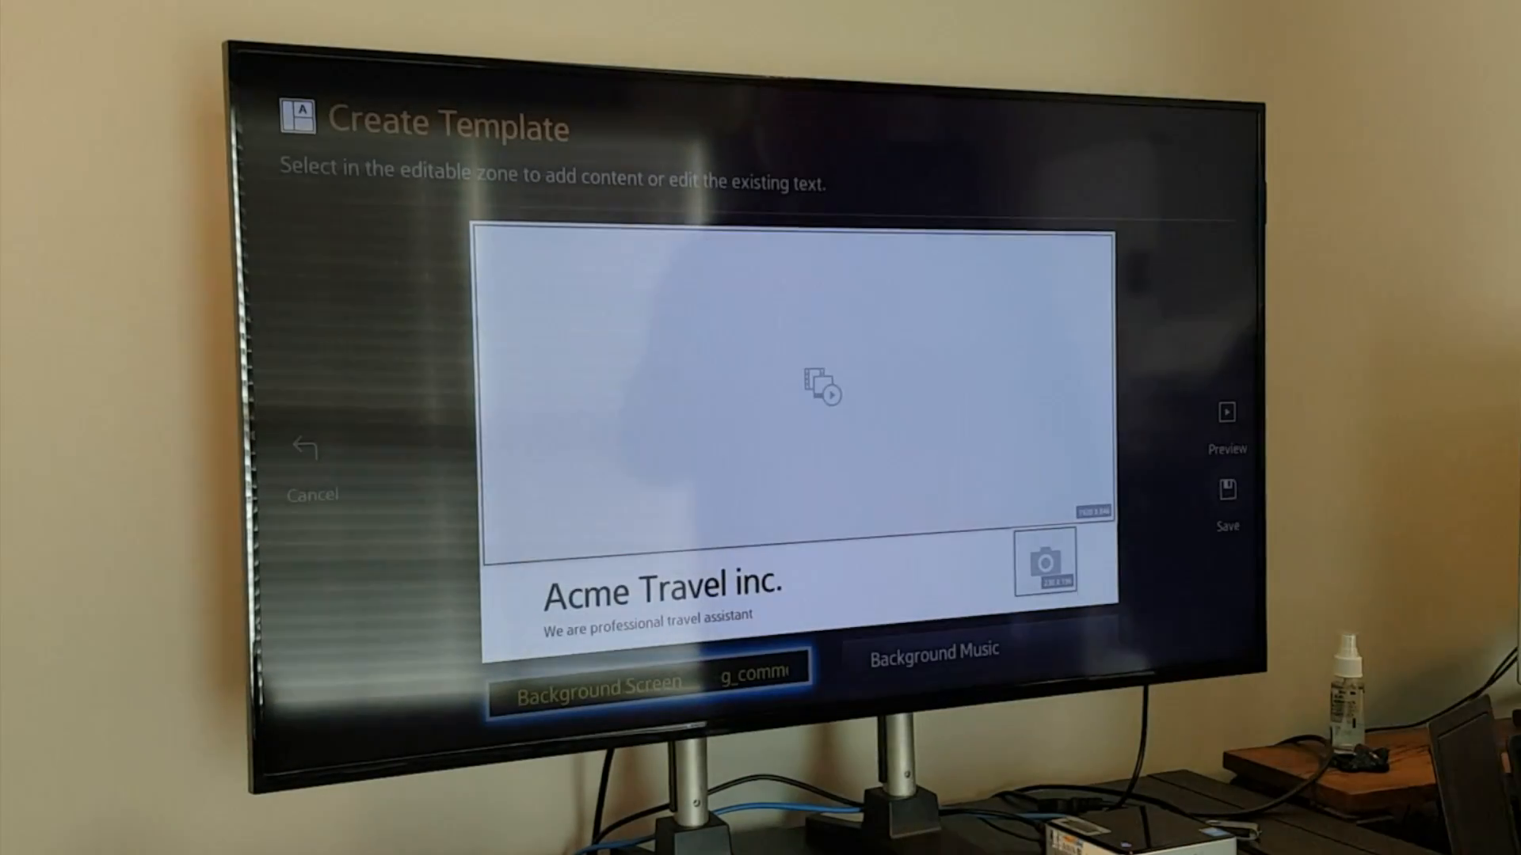
Select the 'Acme Travel inc.' heading zone to show its Edit Text and Font options
{"action": "left_click", "coordinate": [602, 689]}
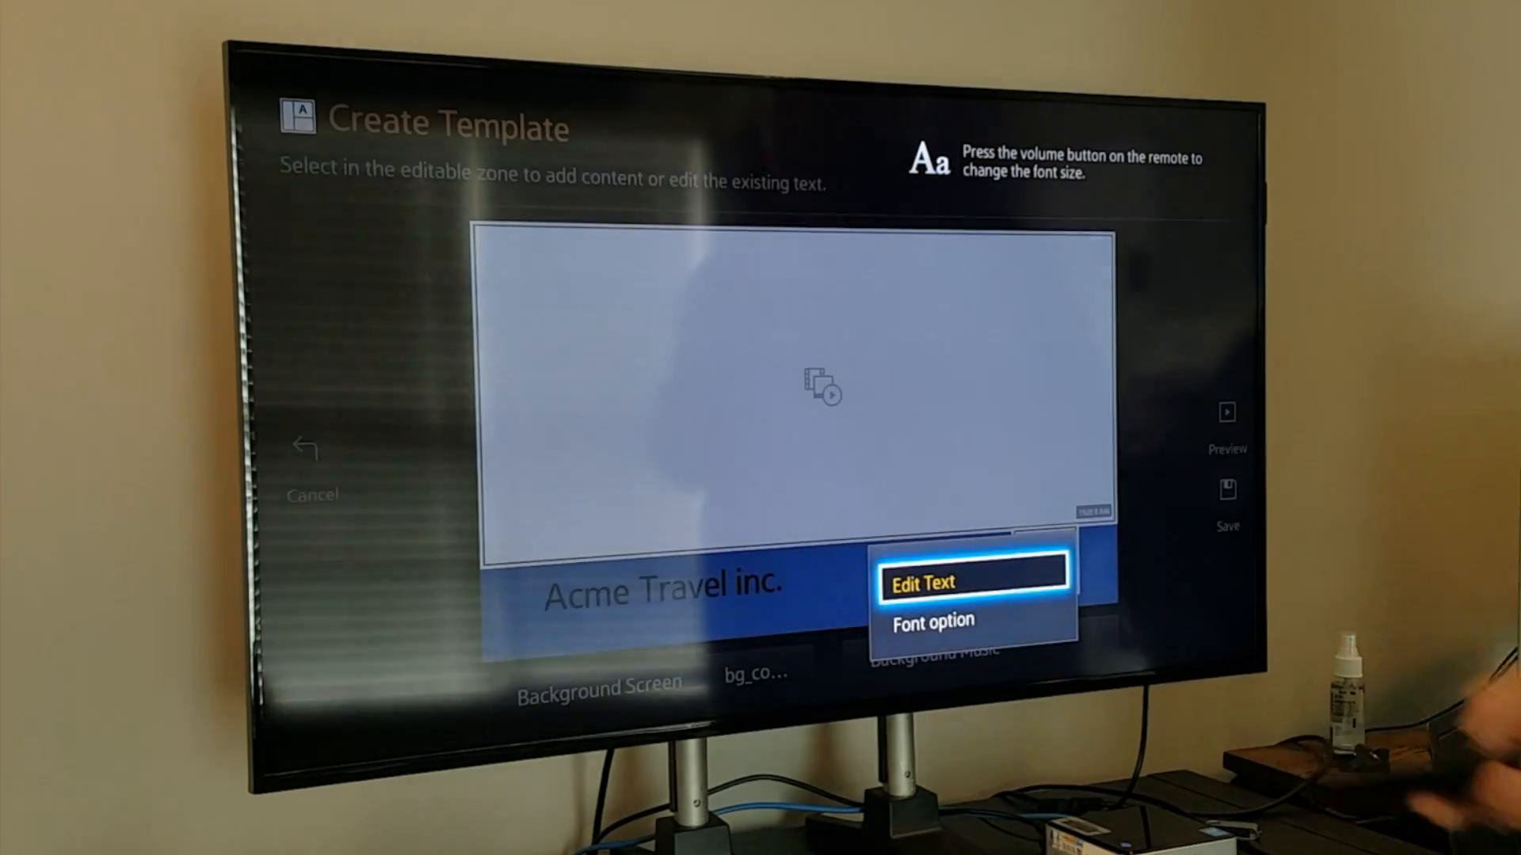
Set the heading's font color to White and size to 89, and save
{"action": "left_click", "coordinate": [932, 621]}
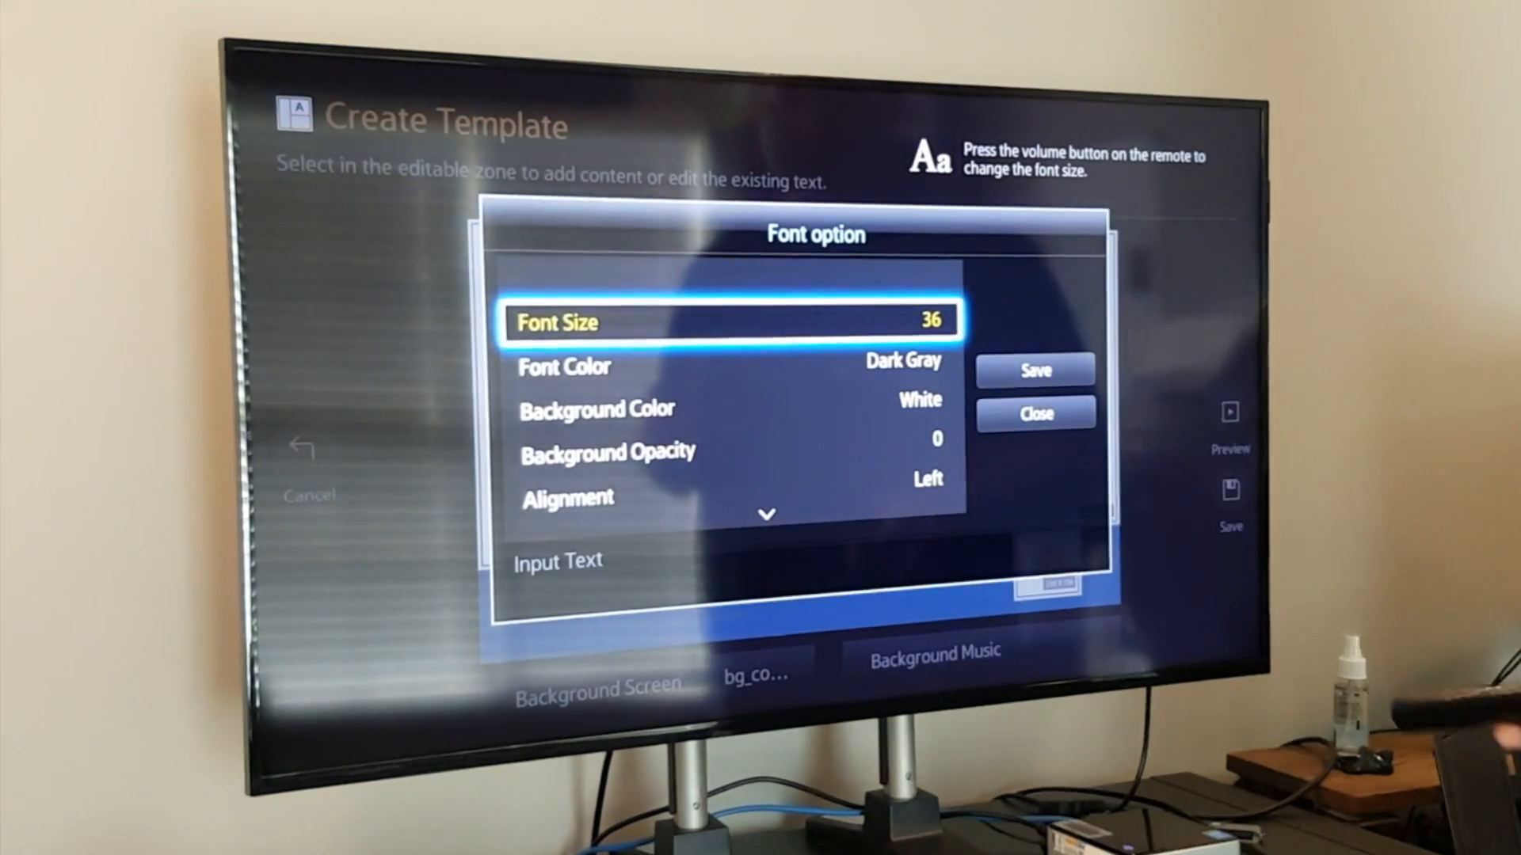
{"action": "left_click", "coordinate": [565, 366]}
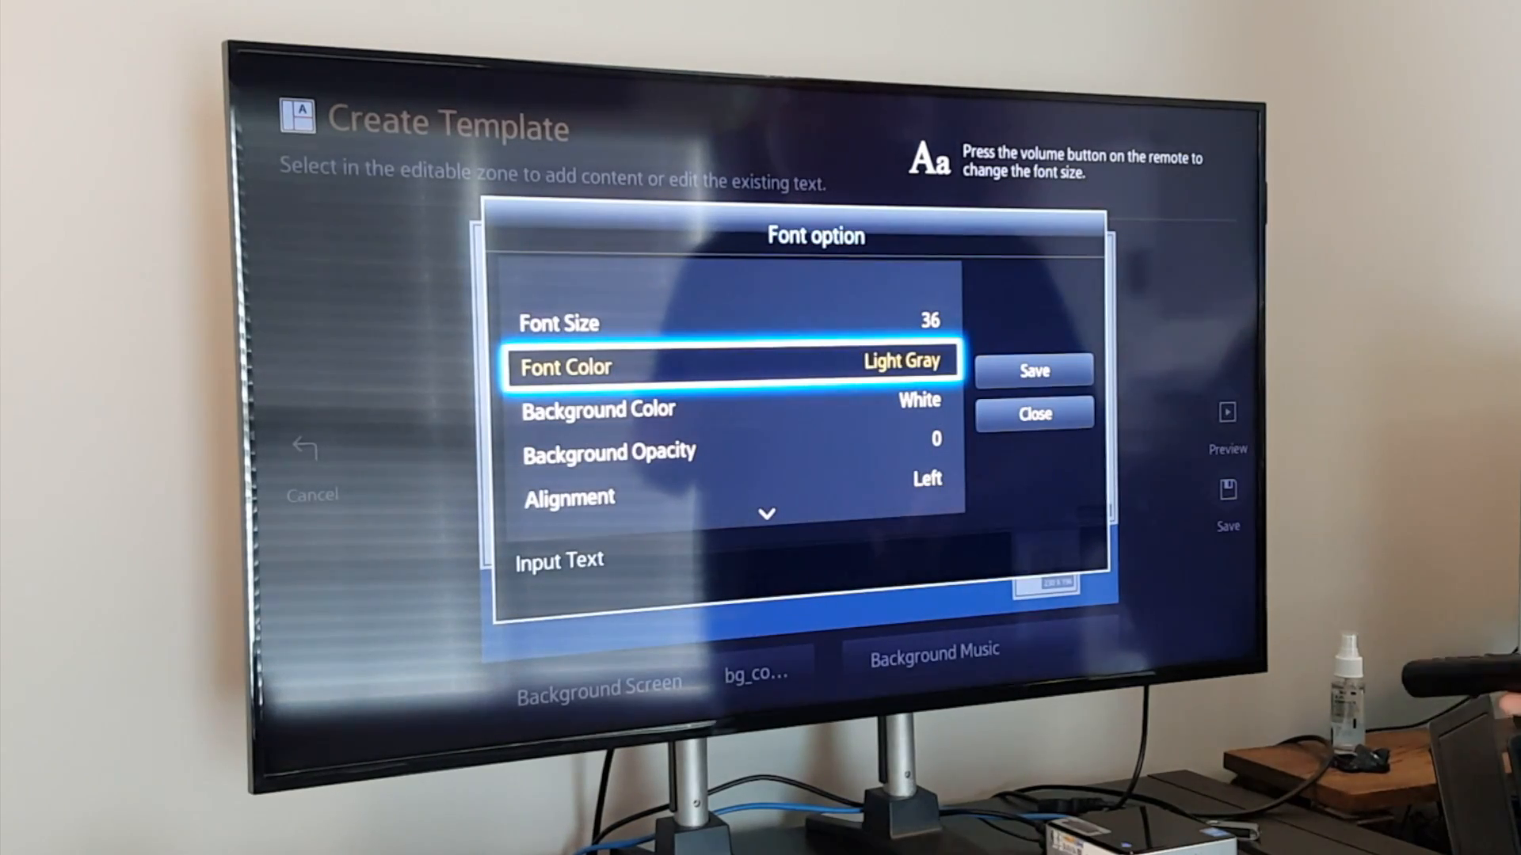
{"action": "left_click", "coordinate": [1033, 414]}
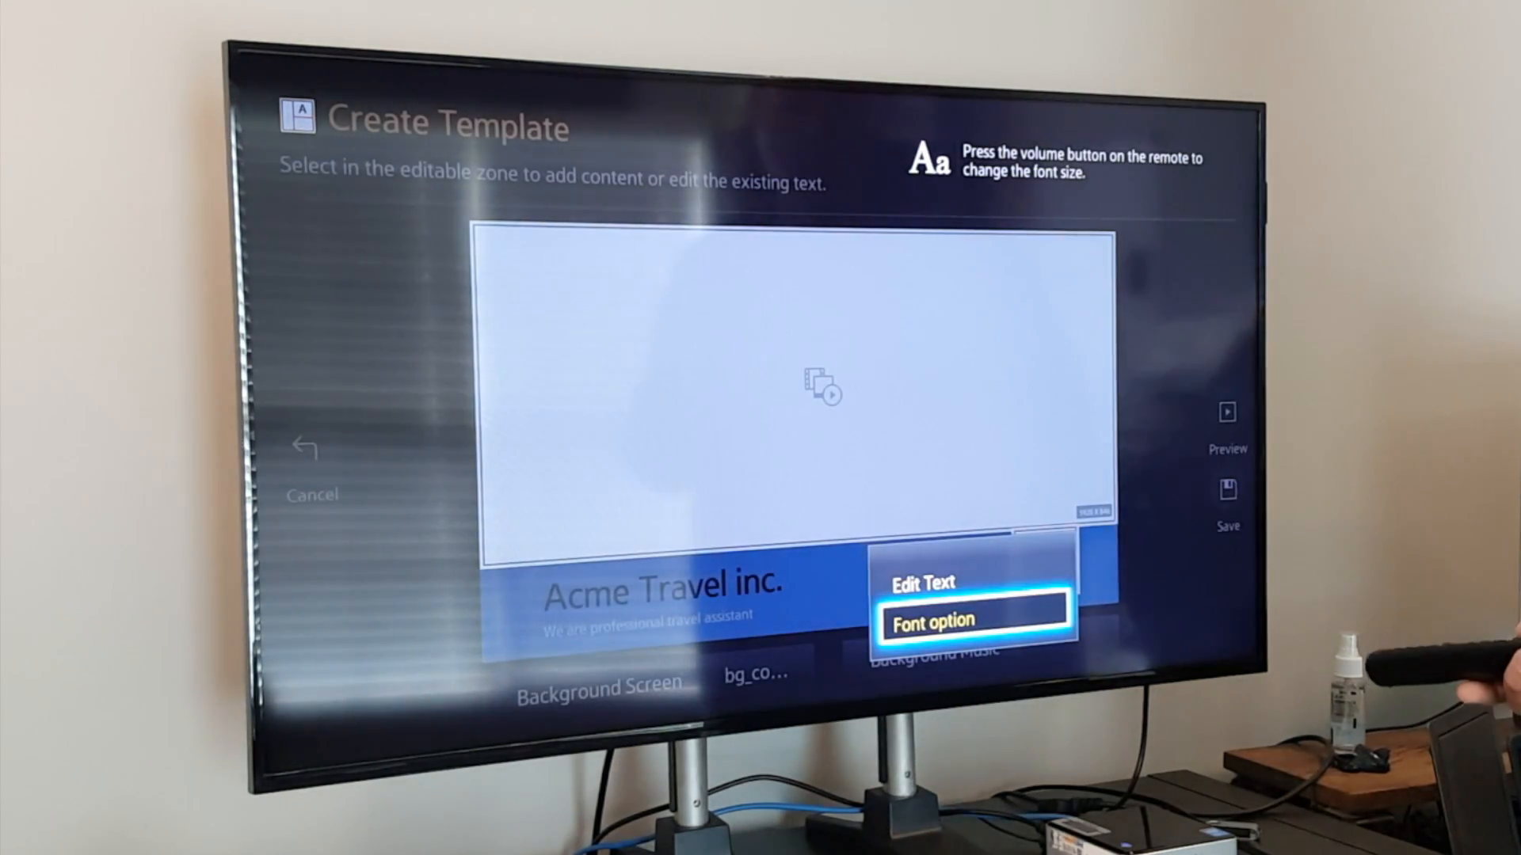
{"action": "left_click", "coordinate": [972, 621]}
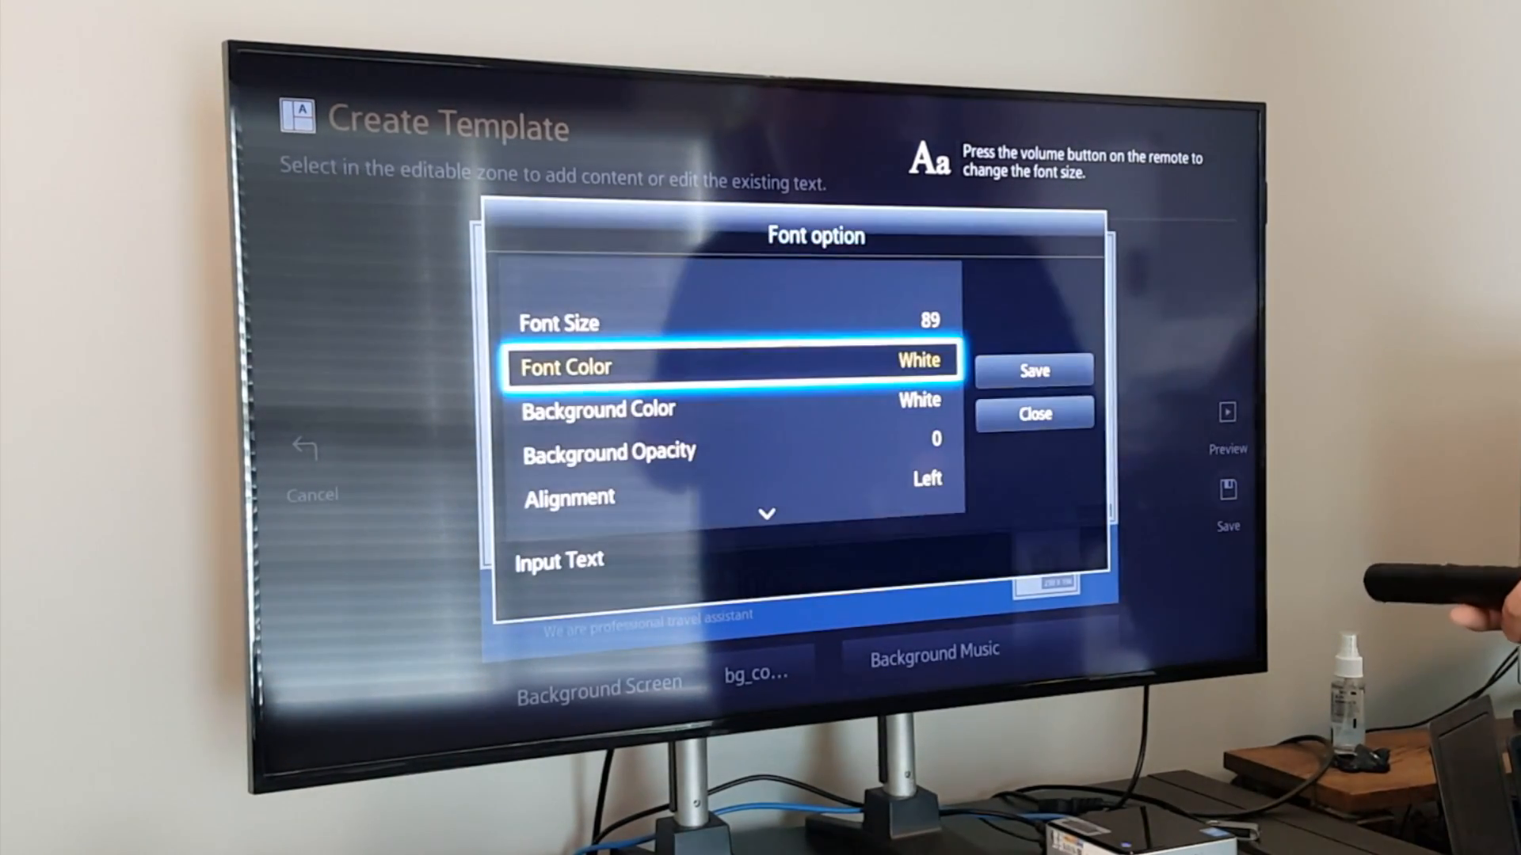
{"action": "left_click", "coordinate": [1033, 414]}
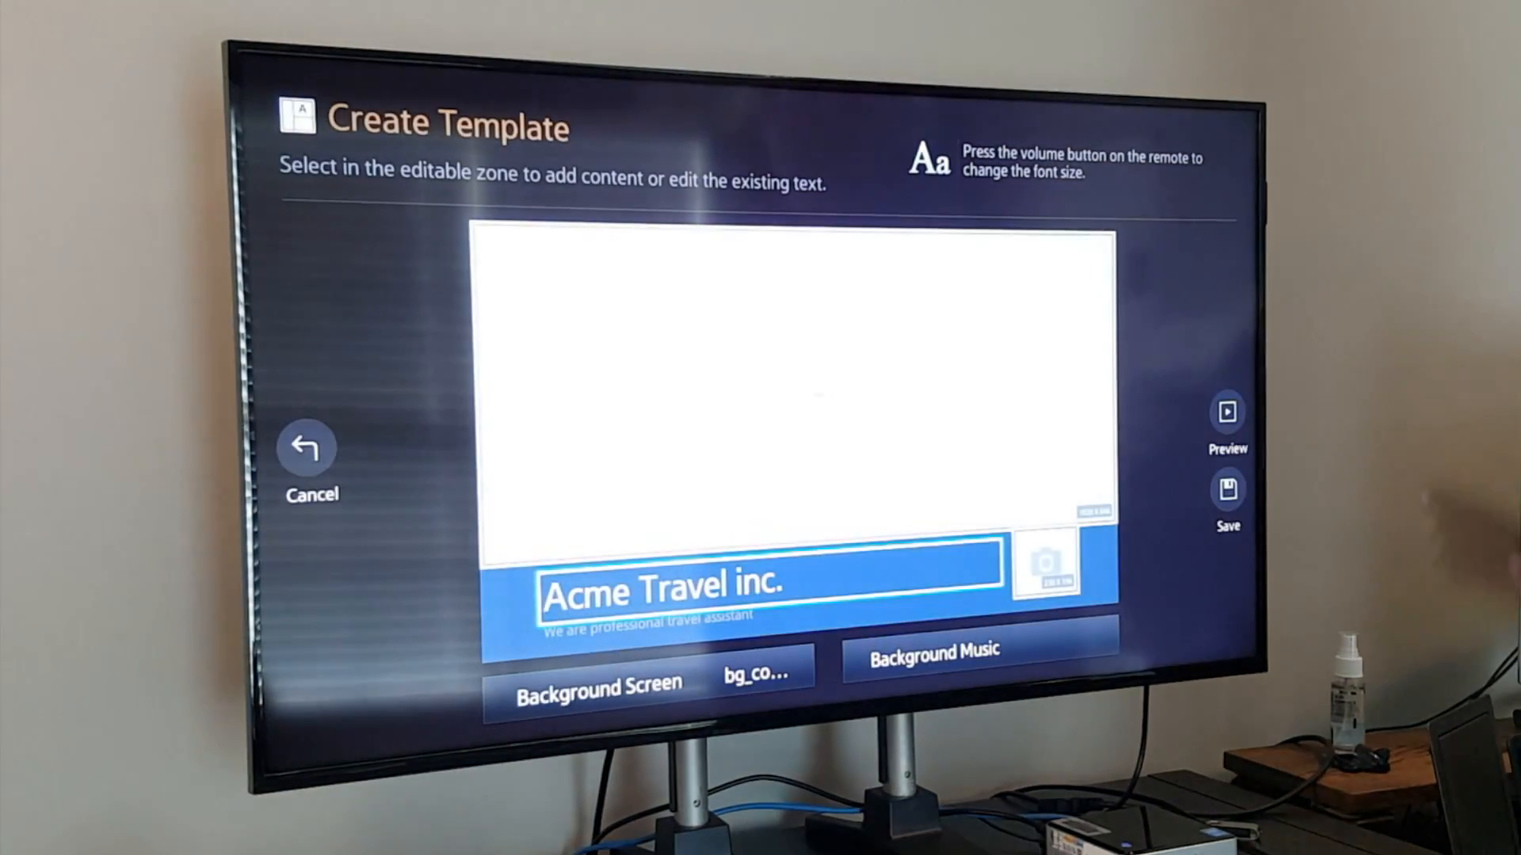